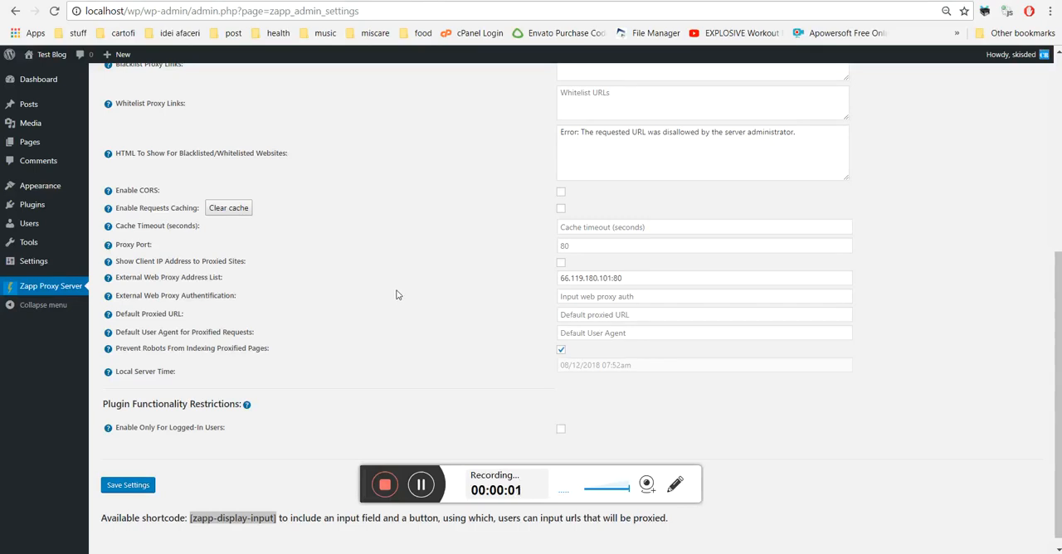
pyautogui.moveTo(59, 287)
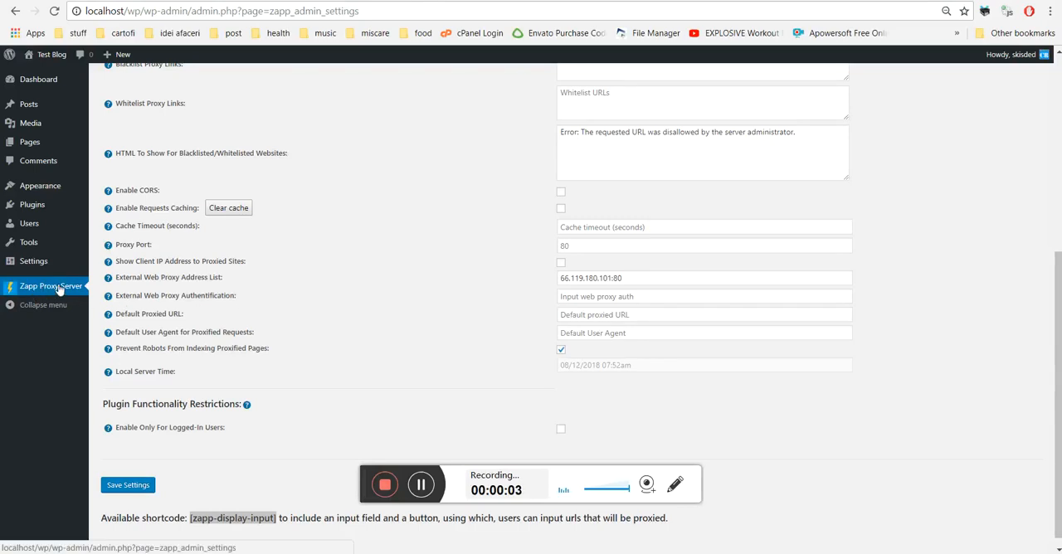
pyautogui.moveTo(335, 324)
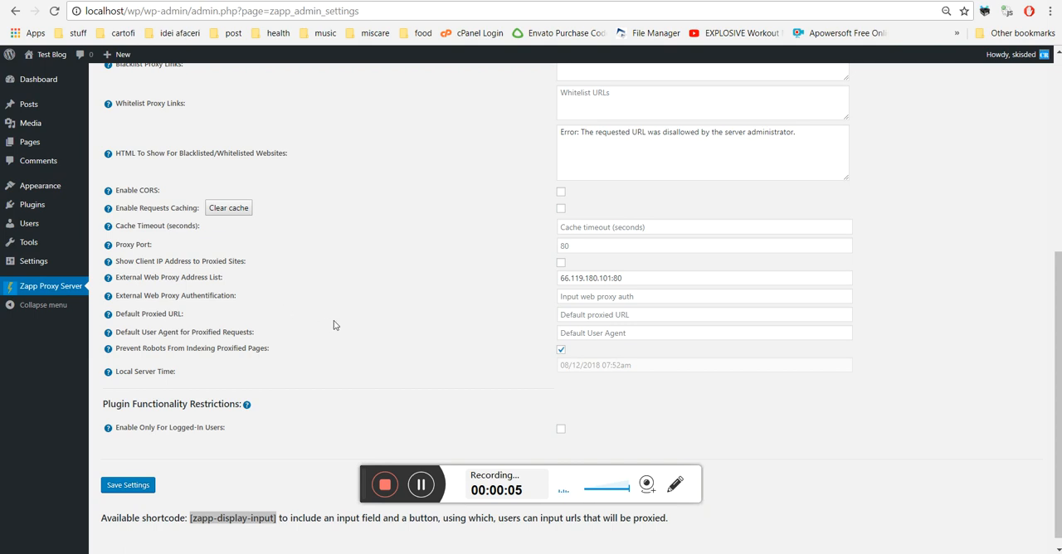
pyautogui.moveTo(316, 471)
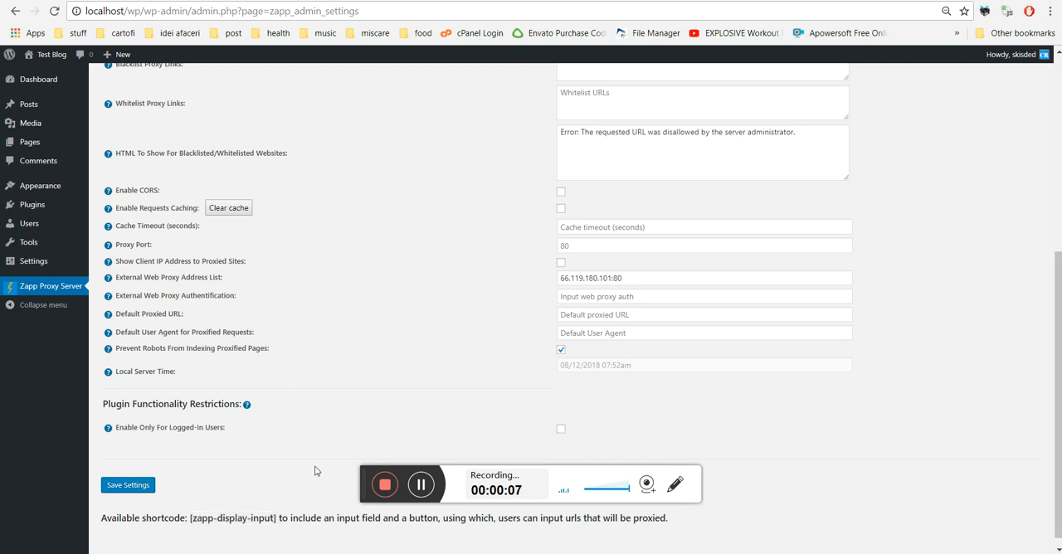
pyautogui.moveTo(499, 472)
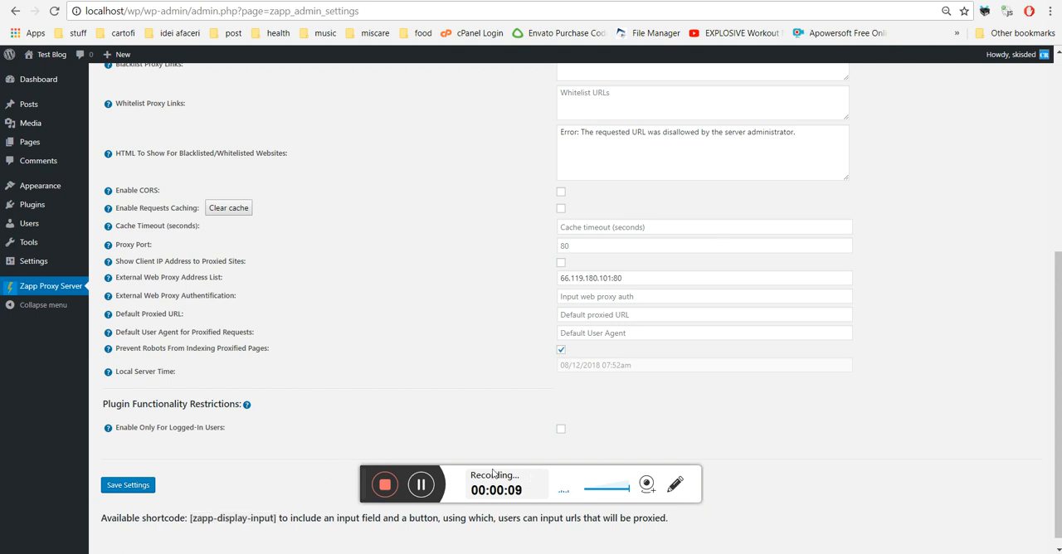
pyautogui.moveTo(563, 482)
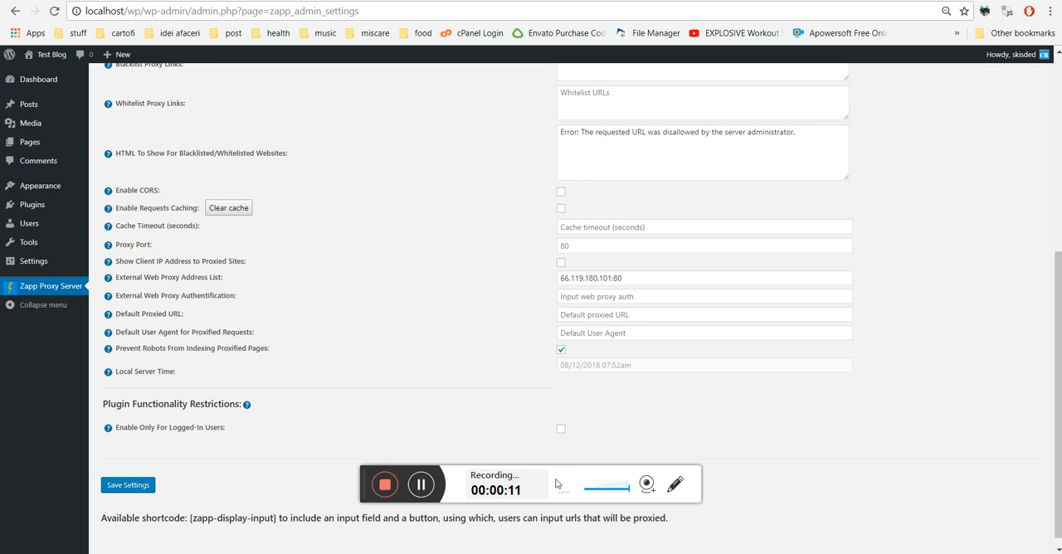
# - Select the [zapp-display-input] shortcode text on the Zapp Proxy settings page
pyautogui.doubleClick(186, 427)
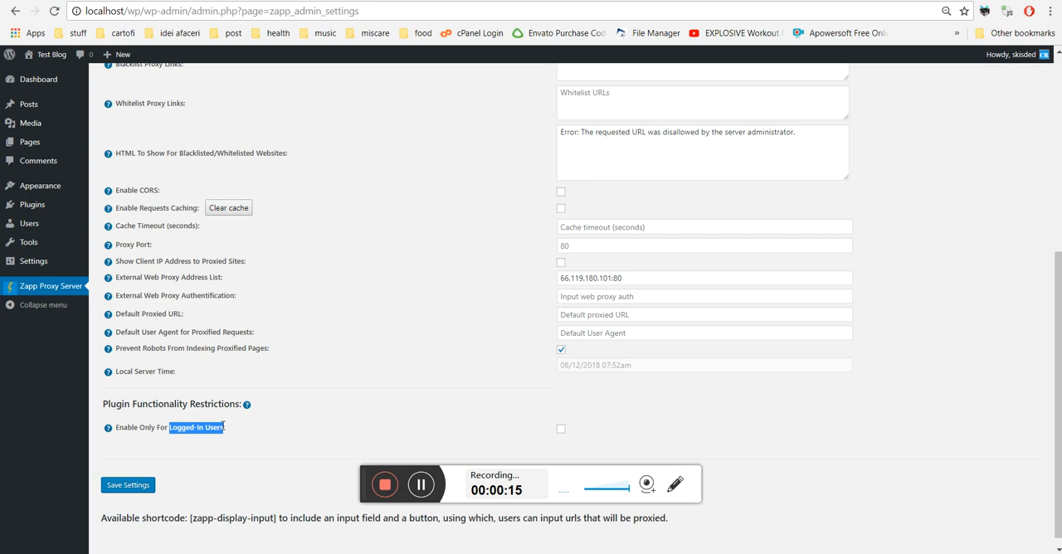
pyautogui.click(561, 429)
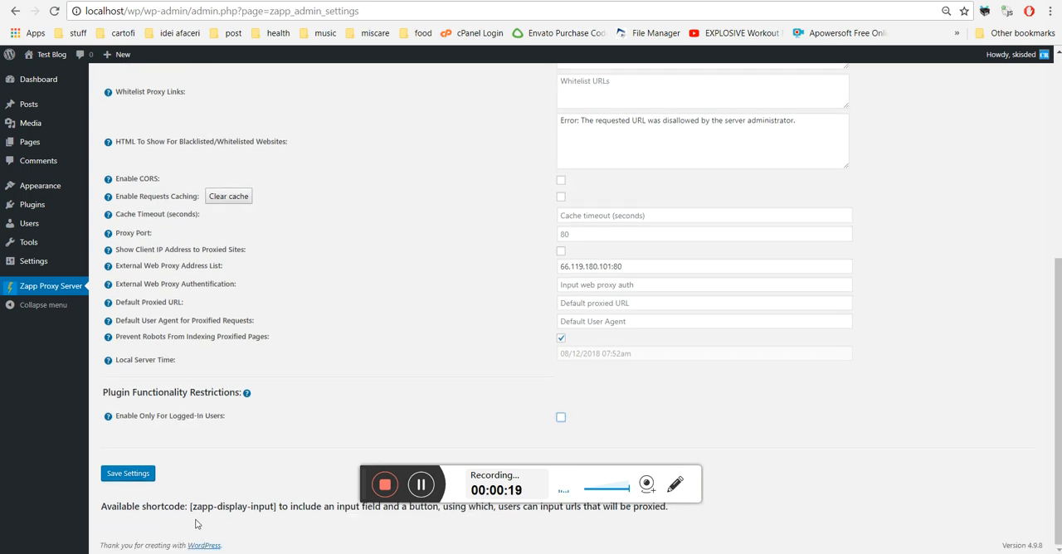
pyautogui.doubleClick(232, 507)
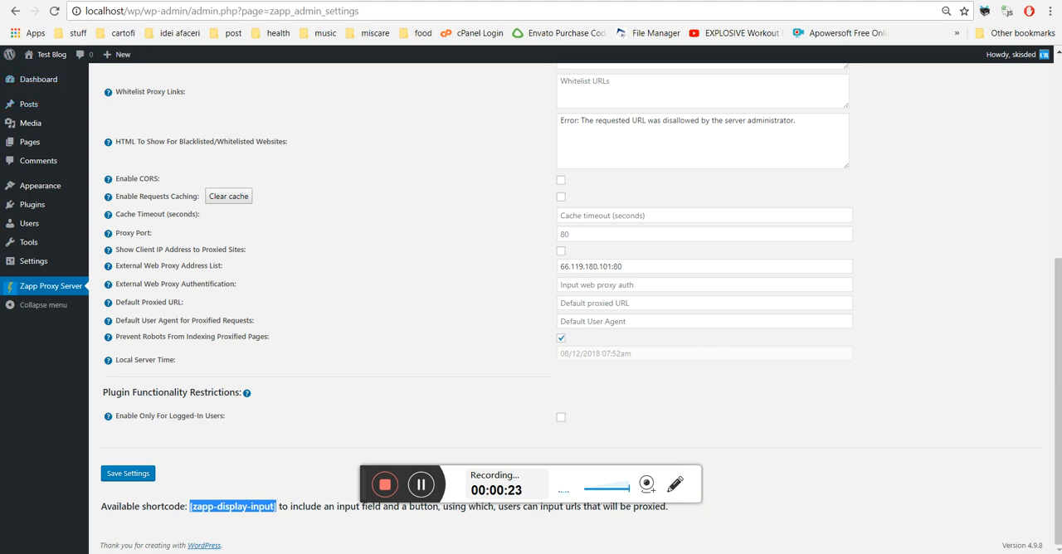
pyautogui.moveTo(243, 238)
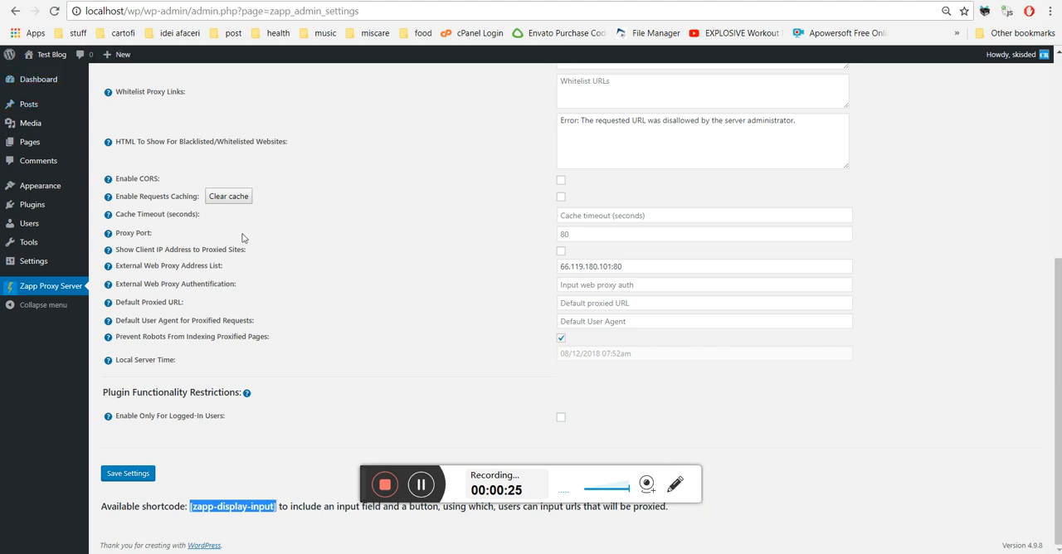
pyautogui.moveTo(235, 261)
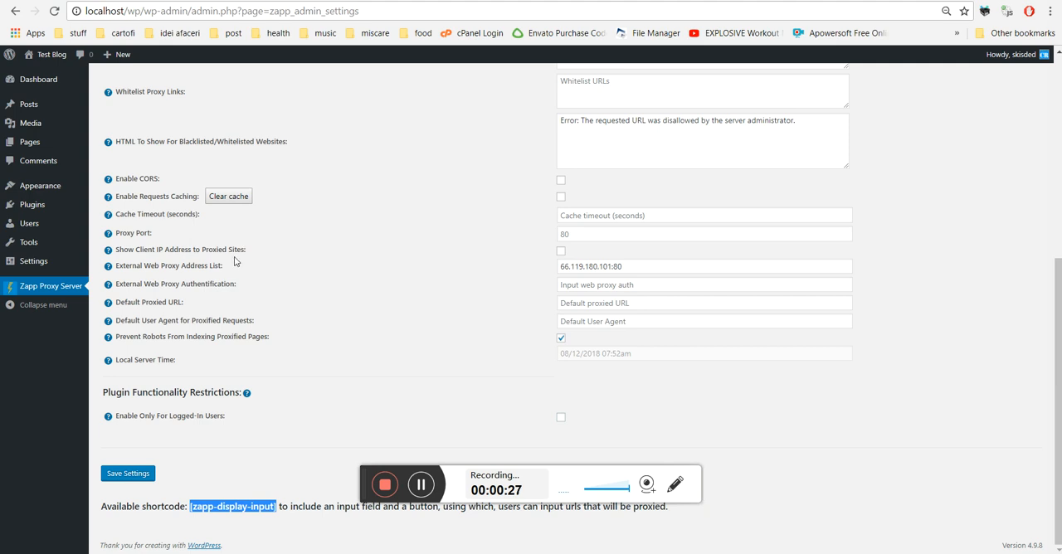
pyautogui.moveTo(28, 104)
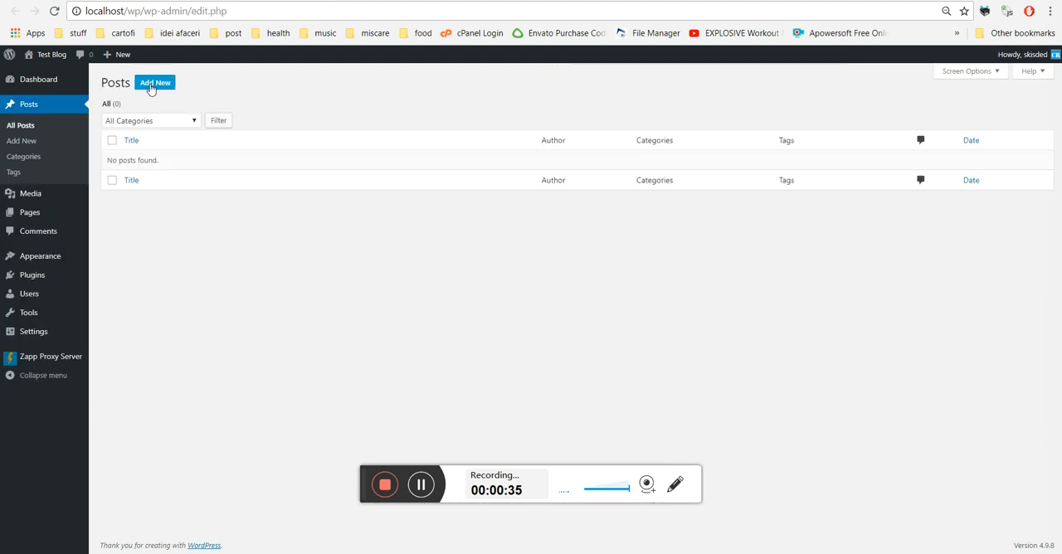
# - Publish a new post titled TEST containing the shortcode and view it live
pyautogui.click(157, 82)
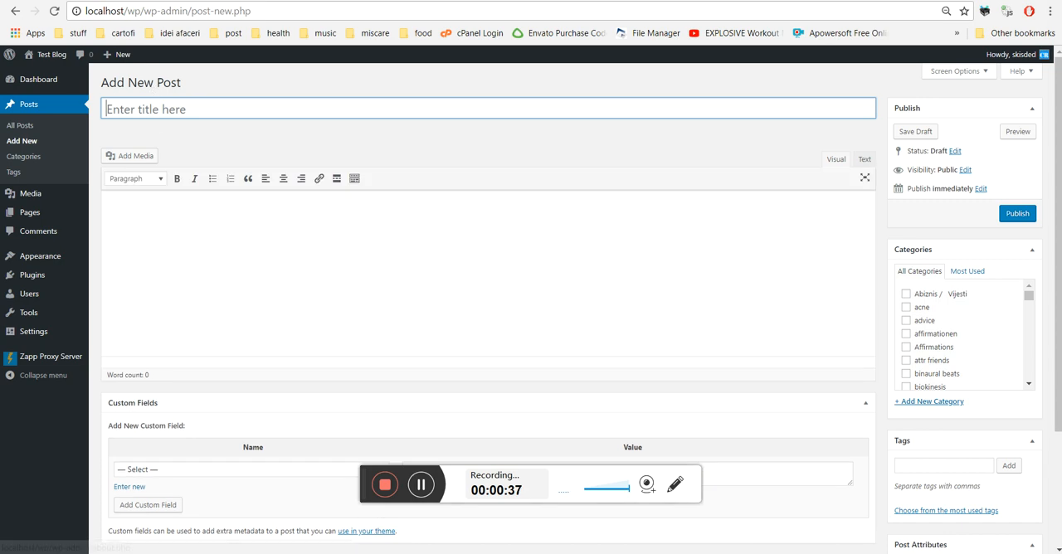
pyautogui.write('TEST')
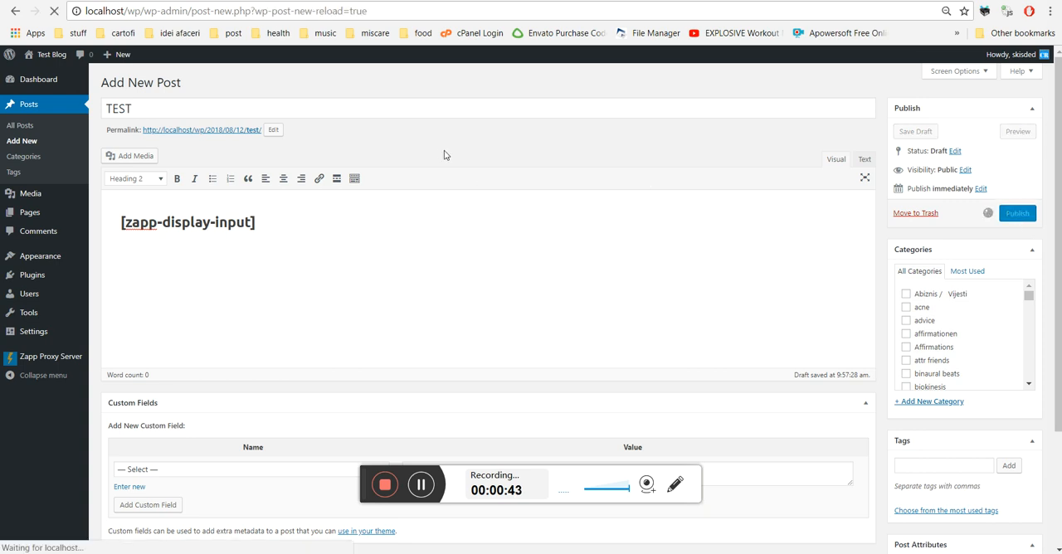
pyautogui.click(1018, 213)
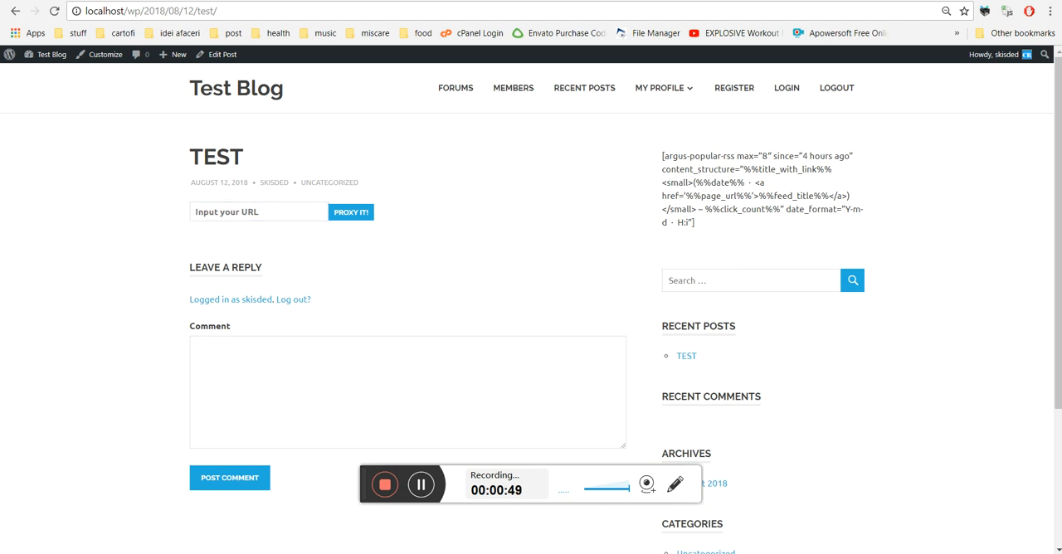
pyautogui.write('https://coderevolution.ro')
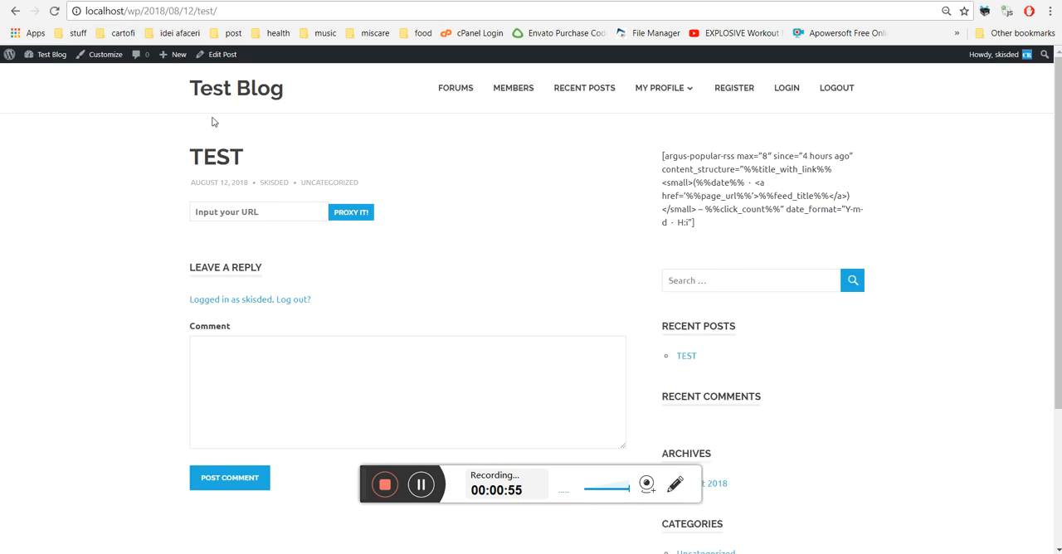
pyautogui.write('https://coderevolution.ro/')
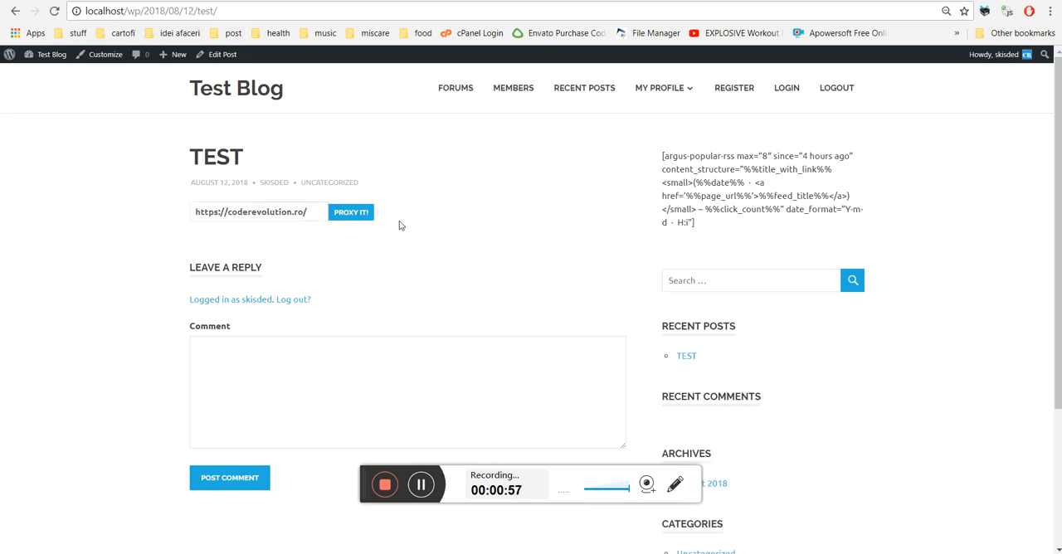
pyautogui.click(351, 211)
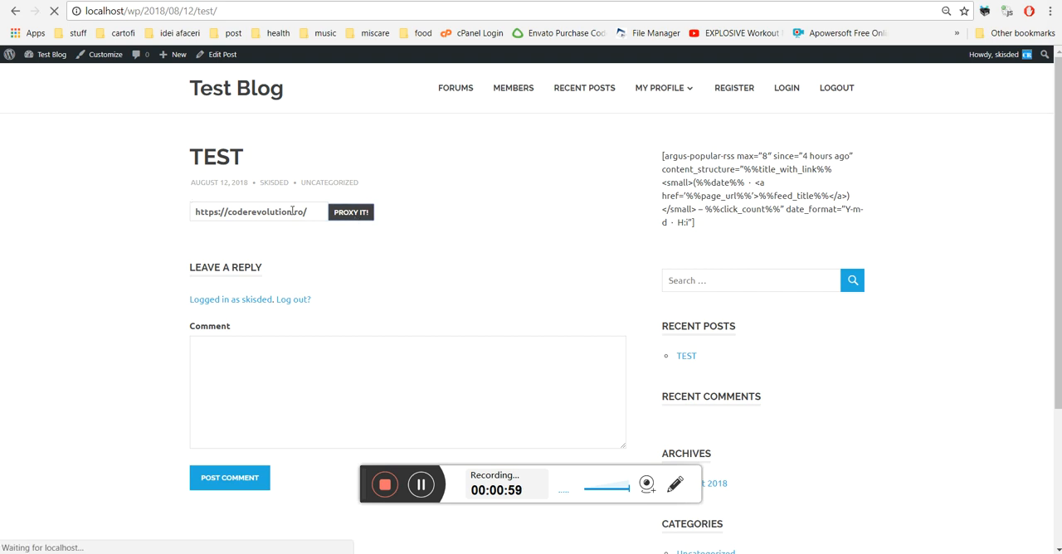
pyautogui.click(351, 212)
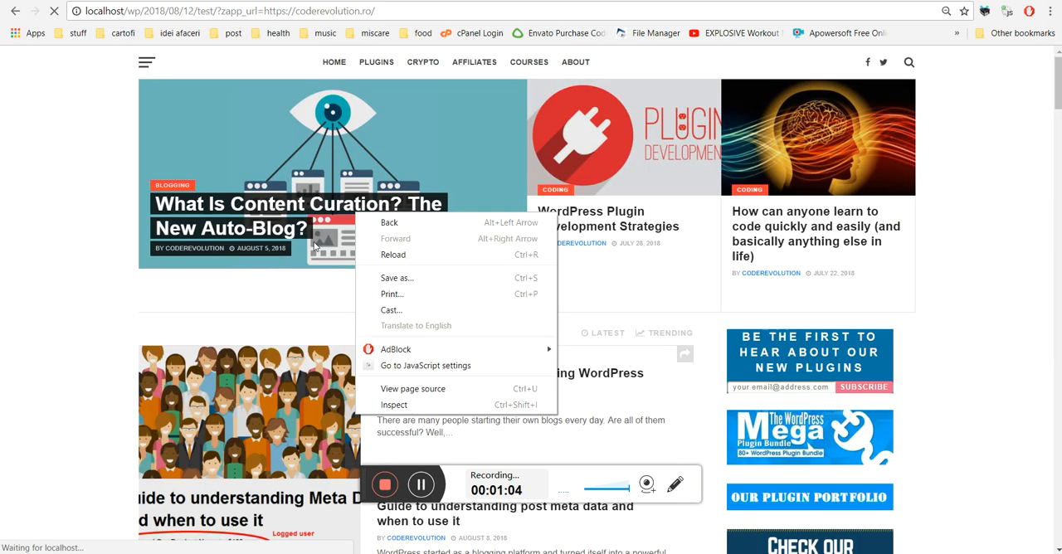
# - Open and scroll through the proxied 'How to create a community using WordPress blogs?' article
pyautogui.click(73, 251)
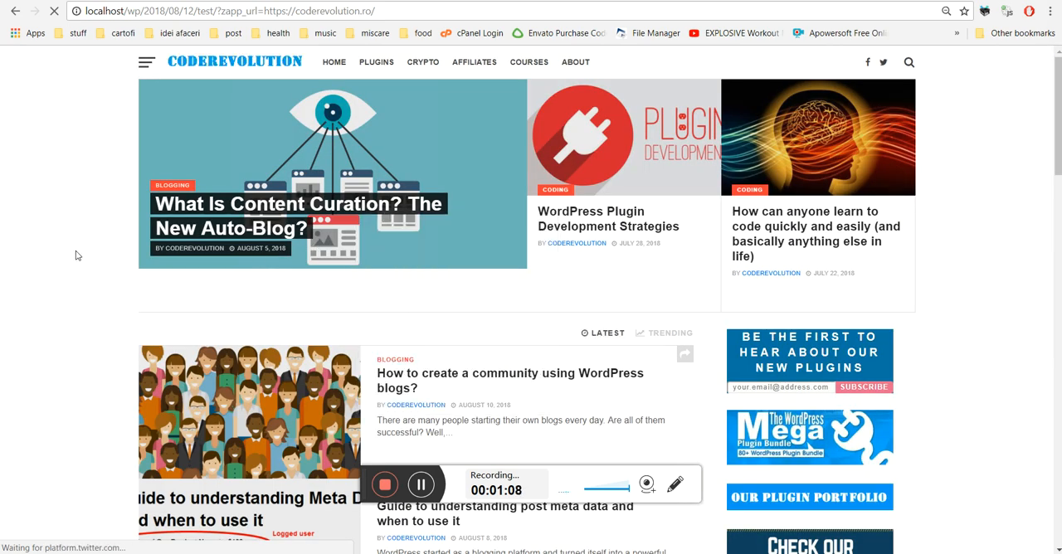
pyautogui.moveTo(69, 324)
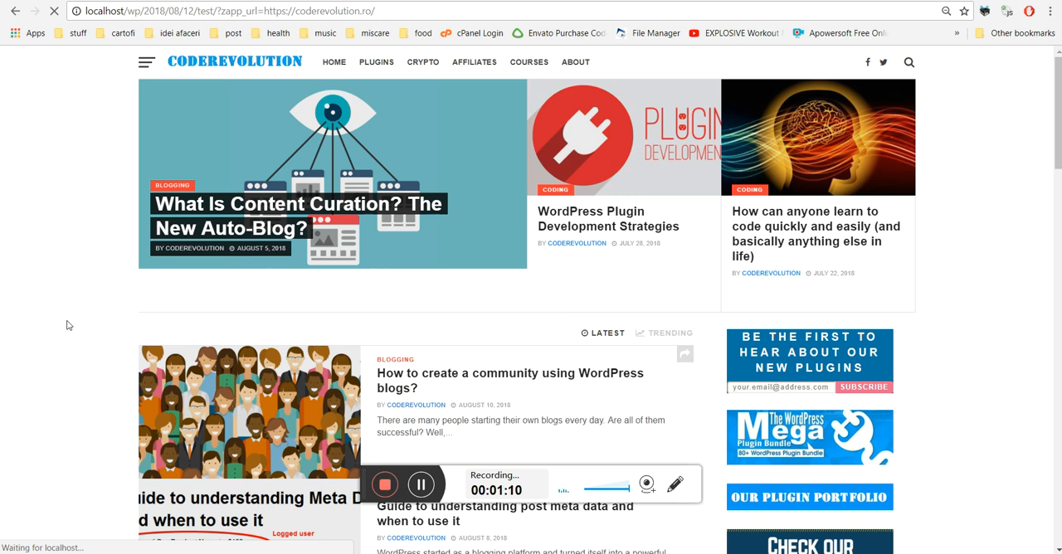
pyautogui.scroll(-3)
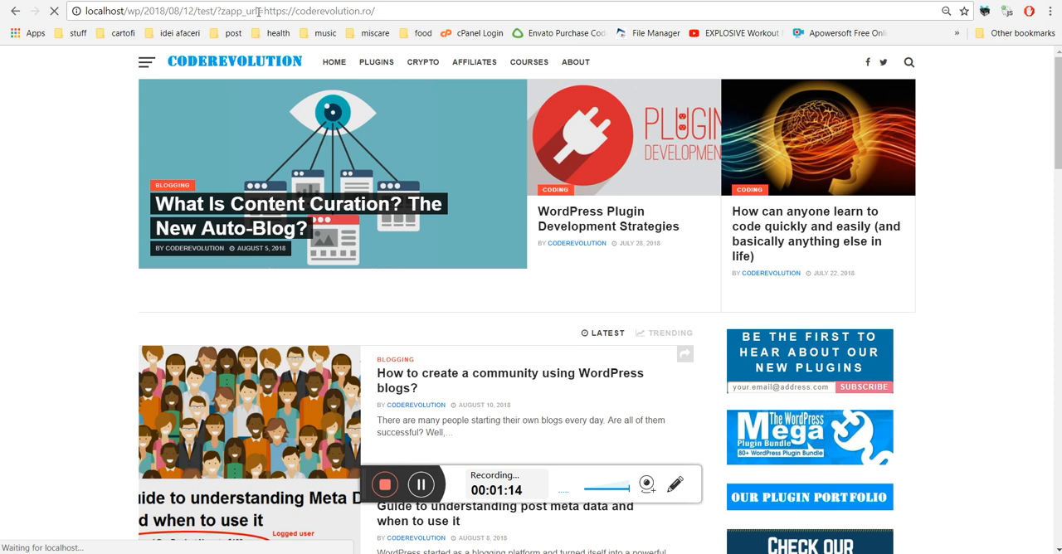
pyautogui.click(241, 14)
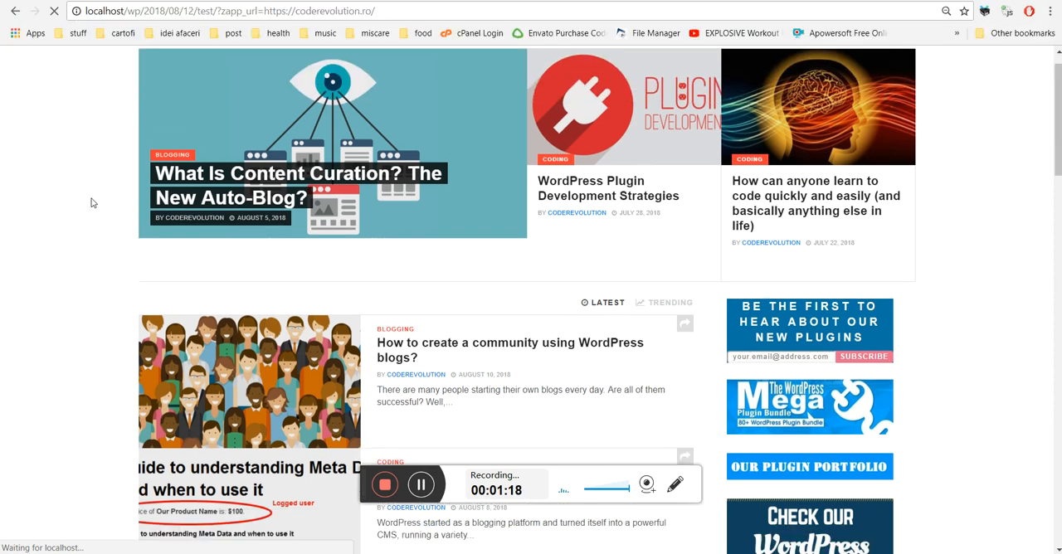
pyautogui.scroll(-3)
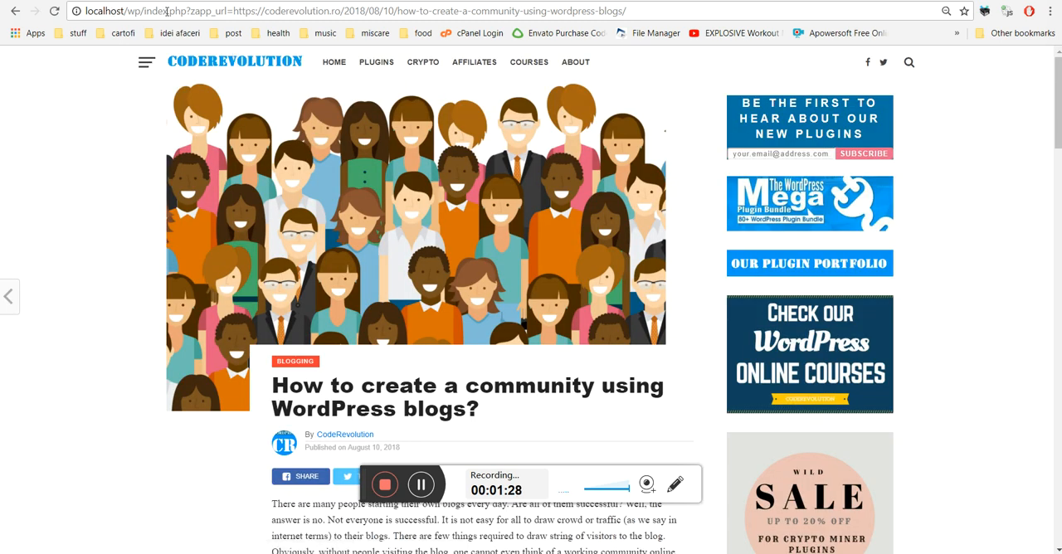
pyautogui.scroll(-3)
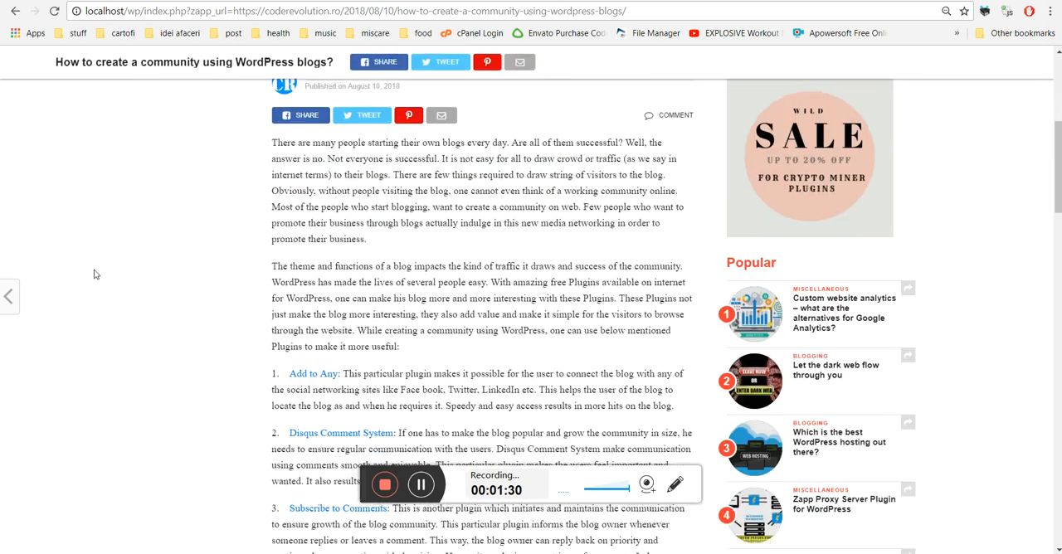
pyautogui.scroll(-3)
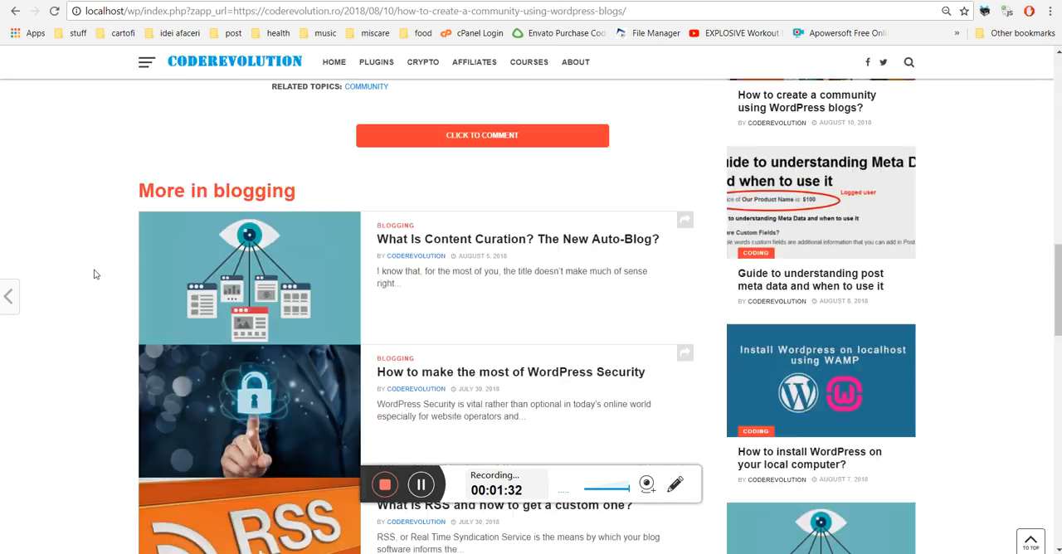
pyautogui.scroll(-3)
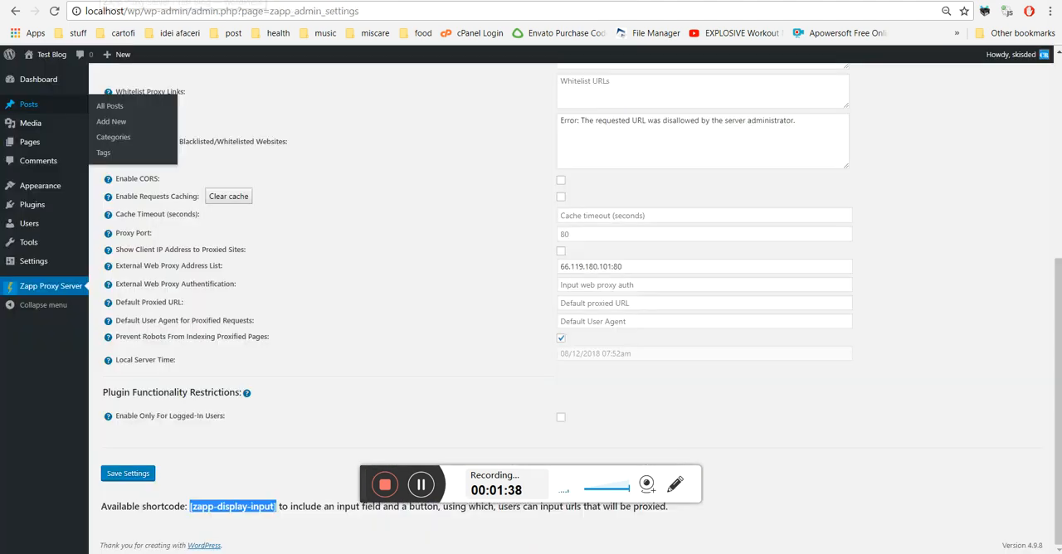
pyautogui.moveTo(45, 227)
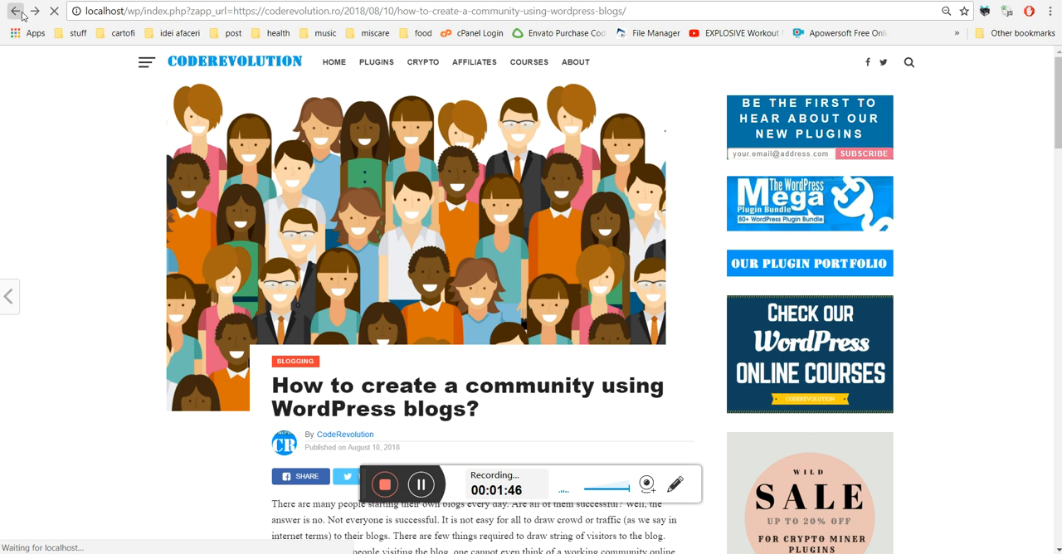
# - Go back from the article to the proxied coderevolution.ro homepage
pyautogui.click(21, 14)
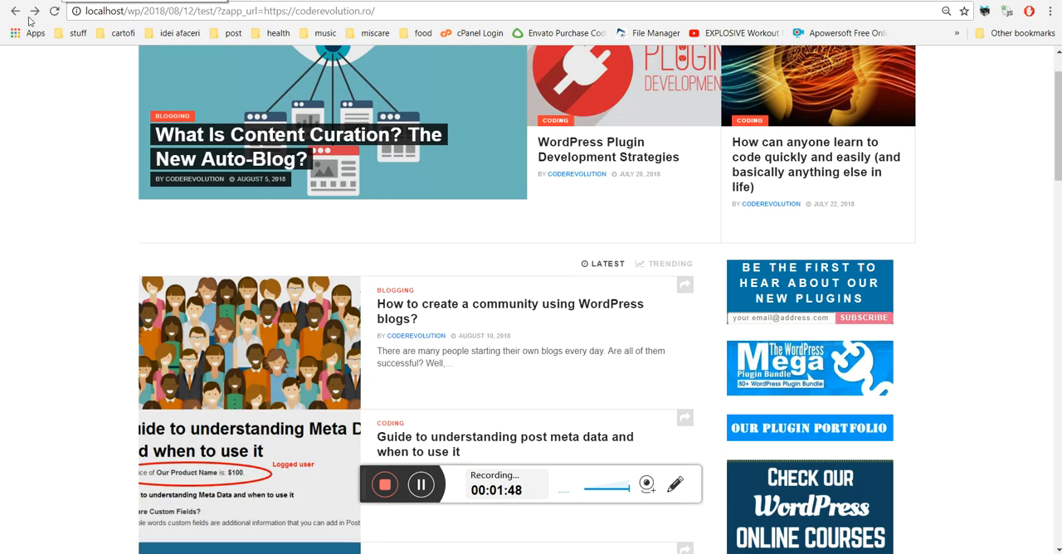